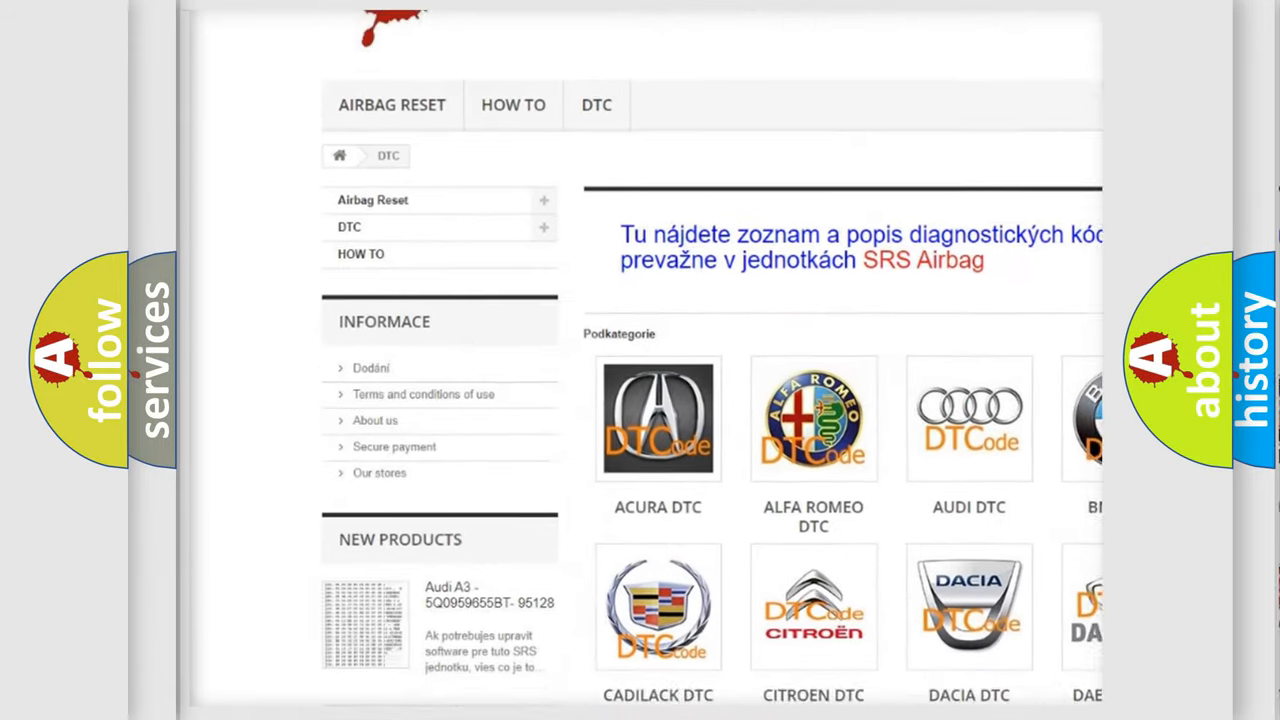
{"action": "scroll", "scroll_direction": "down", "scroll_amount": 3}
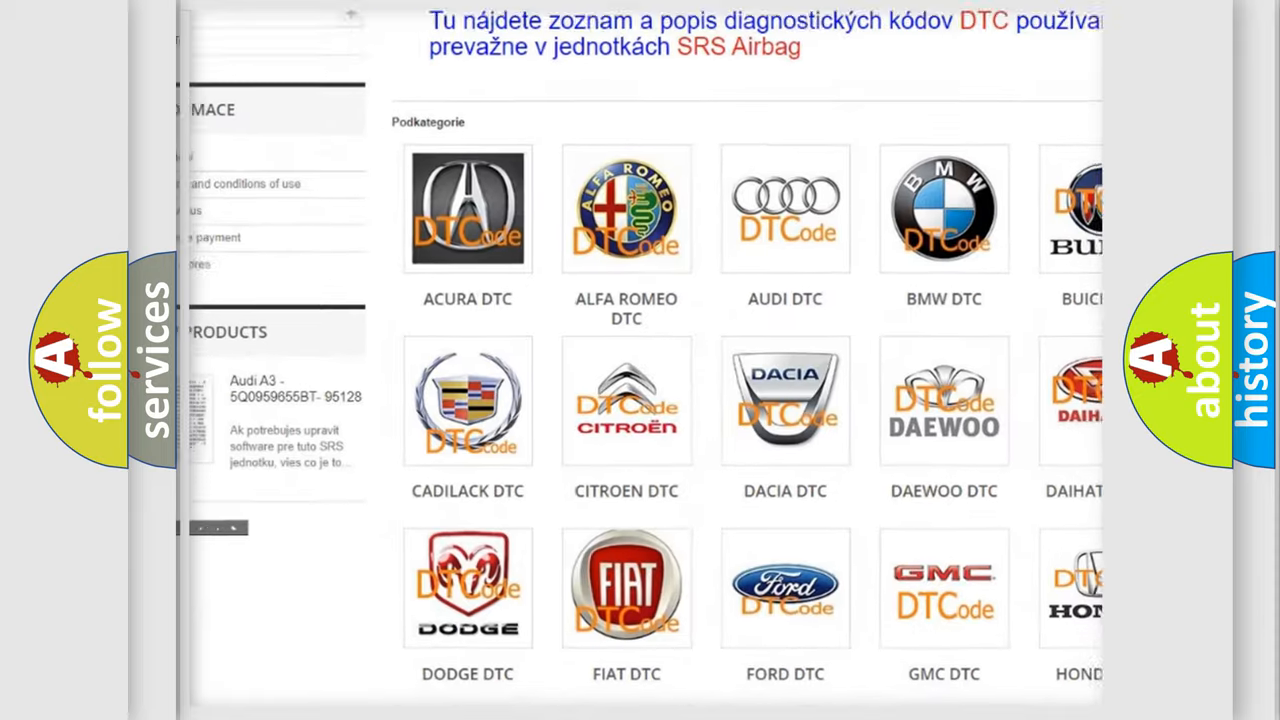
{"action": "scroll", "scroll_direction": "down", "scroll_amount": 3}
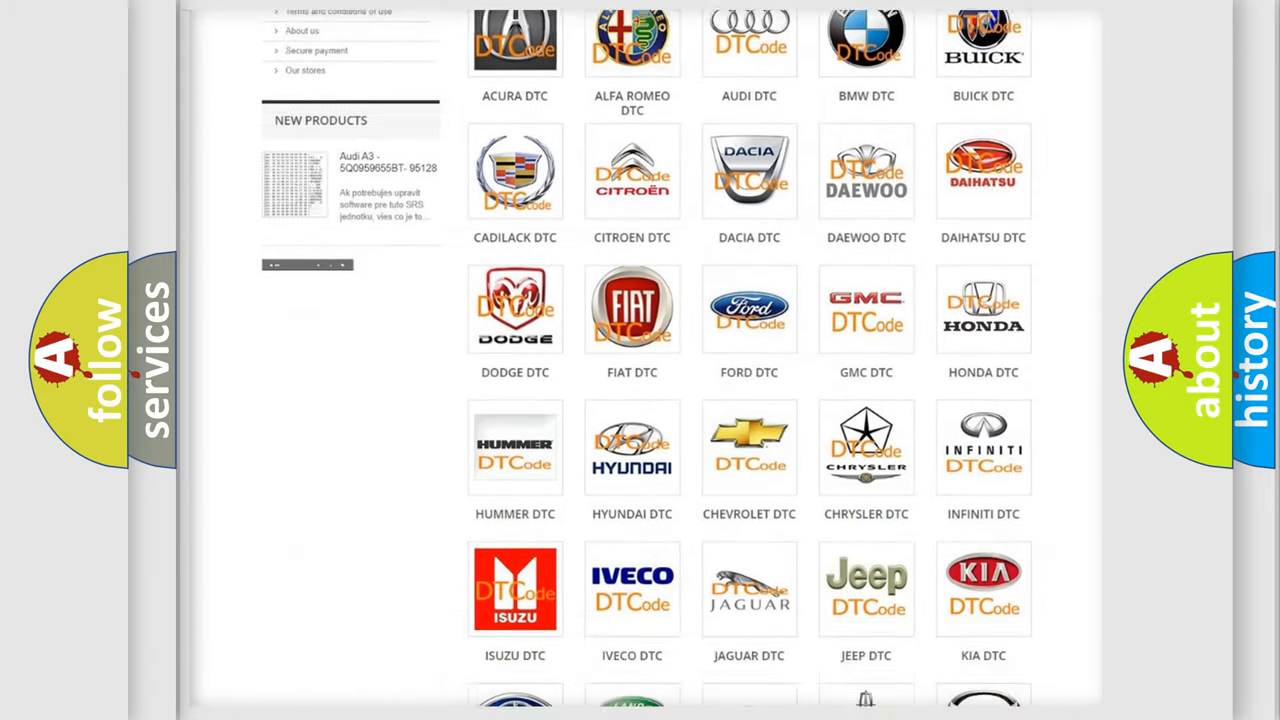
{"action": "scroll", "scroll_direction": "down", "scroll_amount": 3}
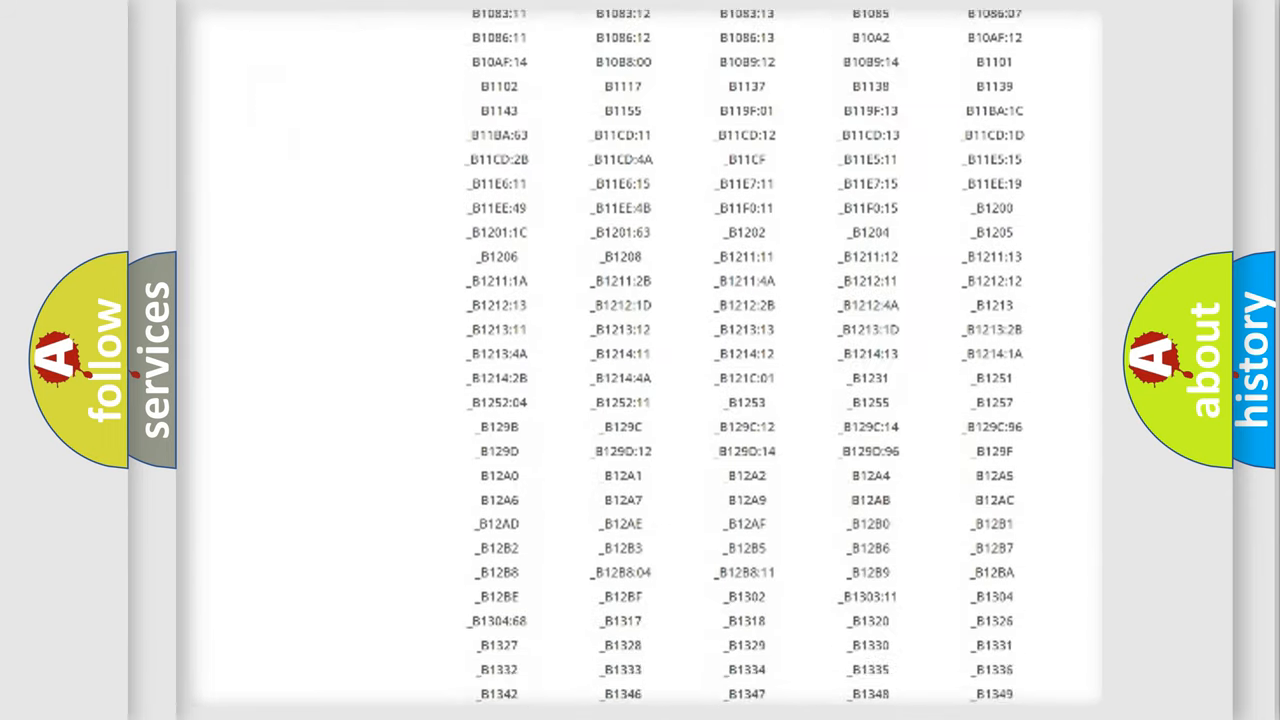
{"action": "scroll", "scroll_direction": "down", "scroll_amount": 3}
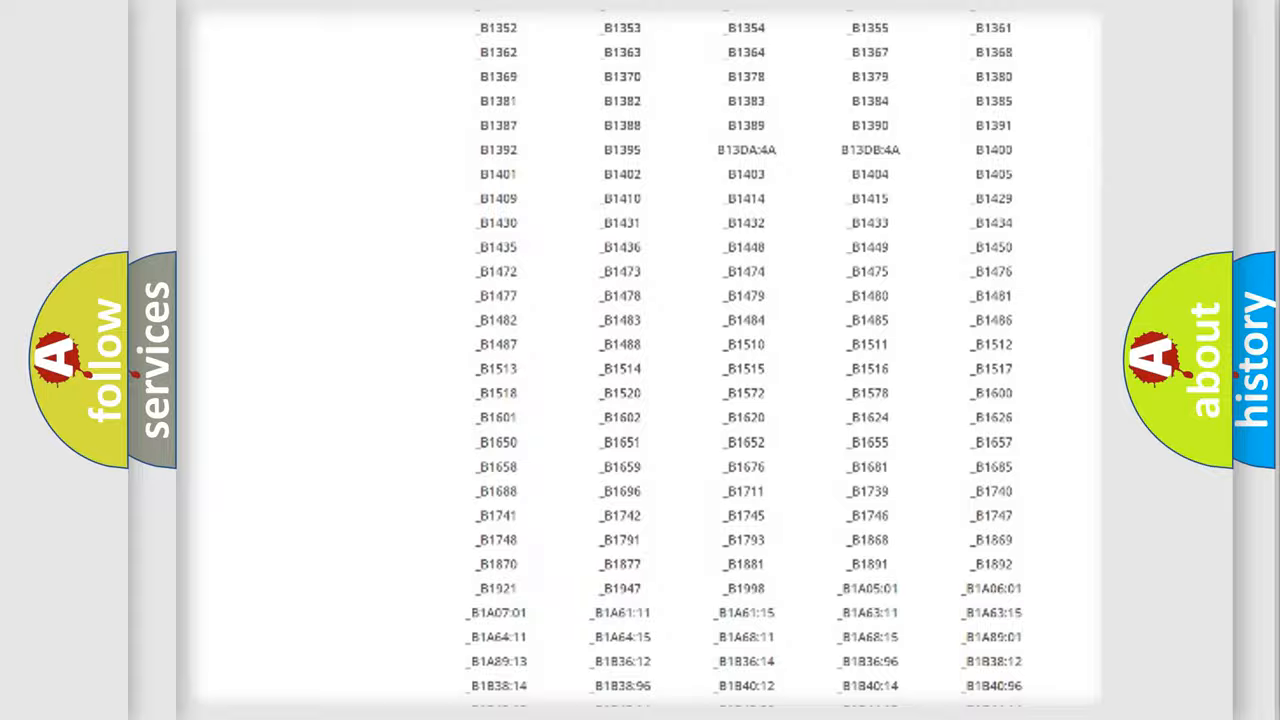